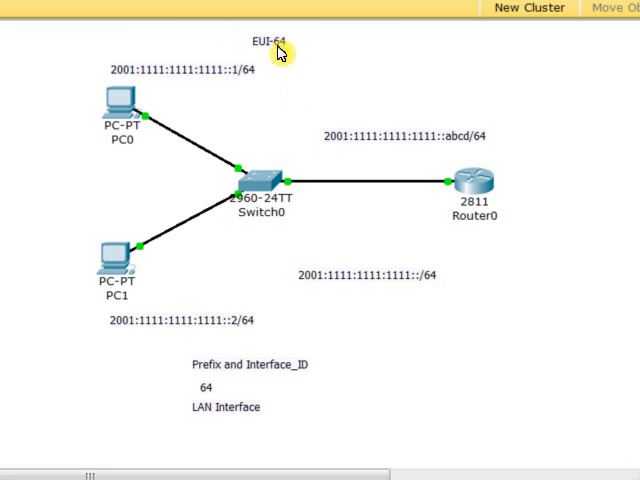
{"action": "mouse_move", "coordinate": [278, 112]}
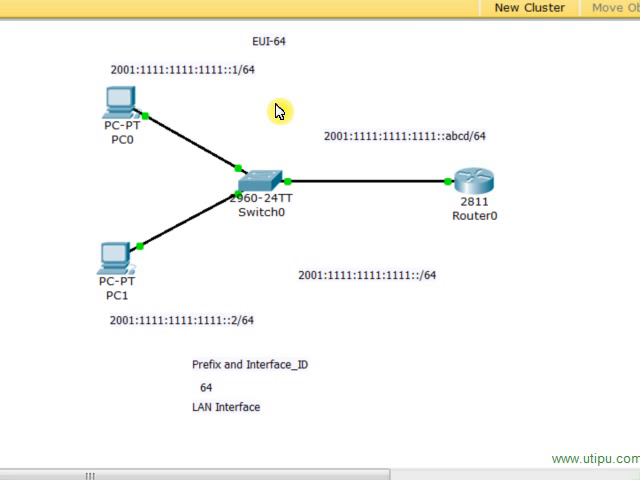
{"action": "mouse_move", "coordinate": [430, 298]}
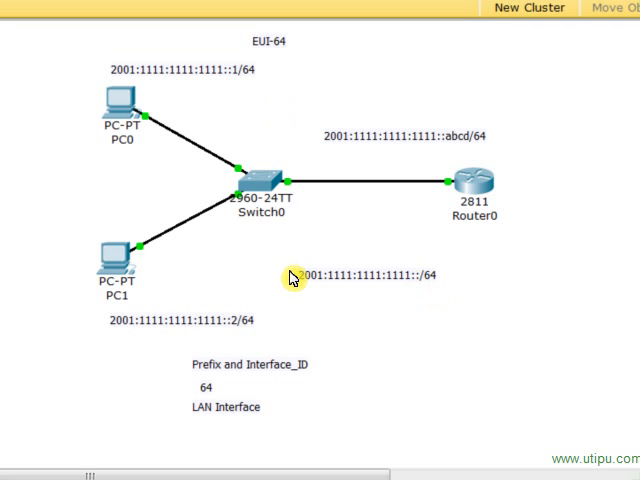
{"action": "mouse_move", "coordinate": [369, 305]}
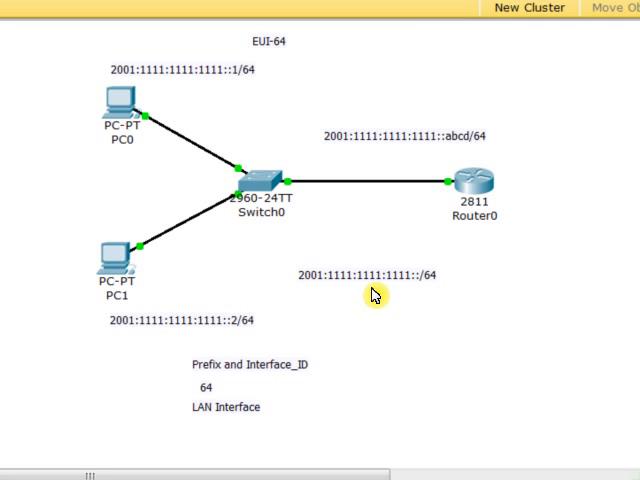
{"action": "mouse_move", "coordinate": [283, 71]}
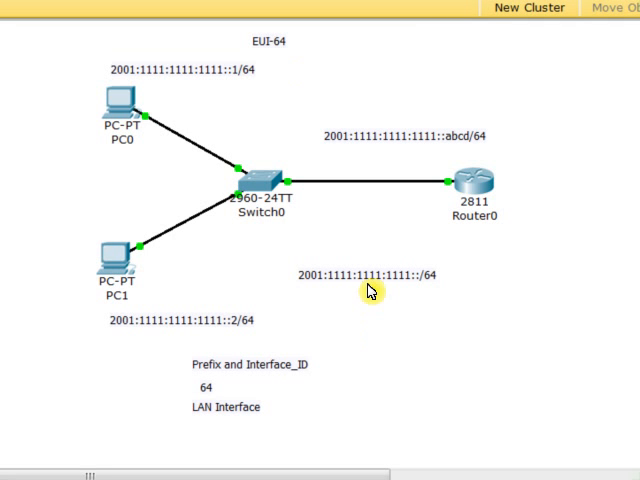
{"action": "mouse_move", "coordinate": [387, 303]}
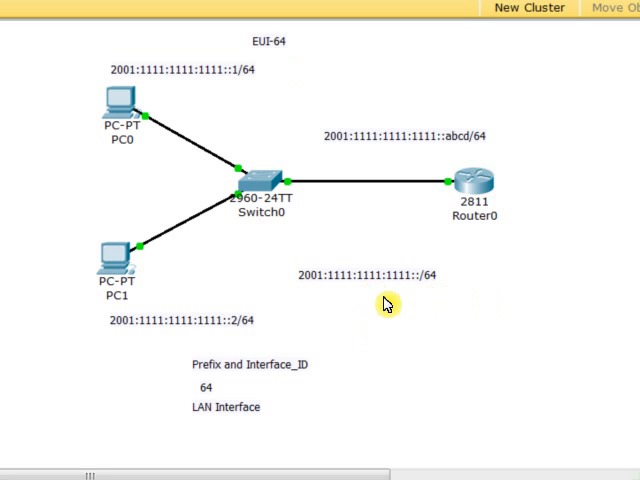
{"action": "mouse_move", "coordinate": [365, 303]}
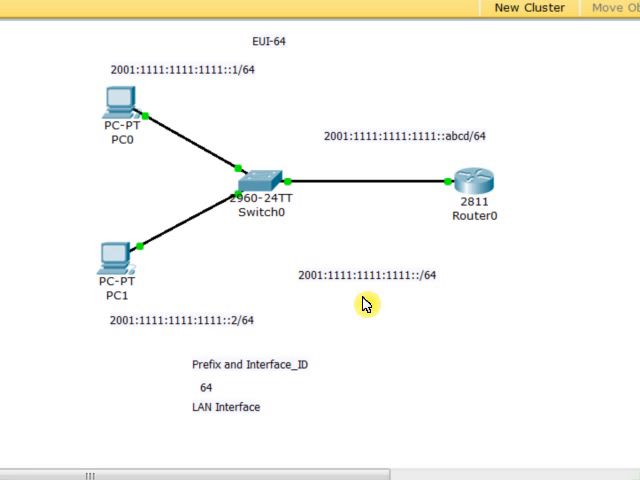
{"action": "mouse_move", "coordinate": [475, 180]}
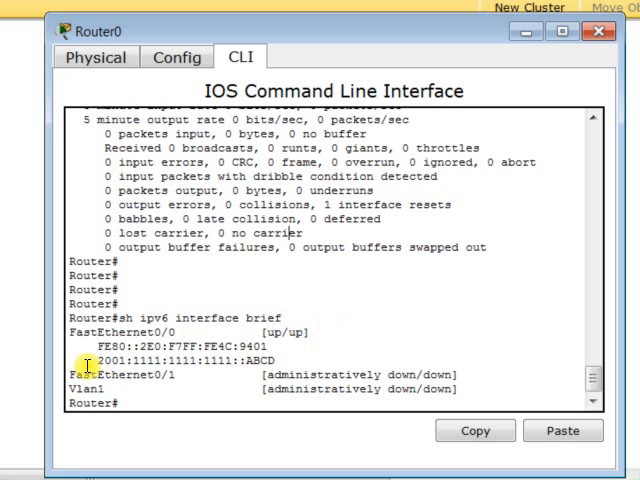
{"action": "mouse_move", "coordinate": [305, 374]}
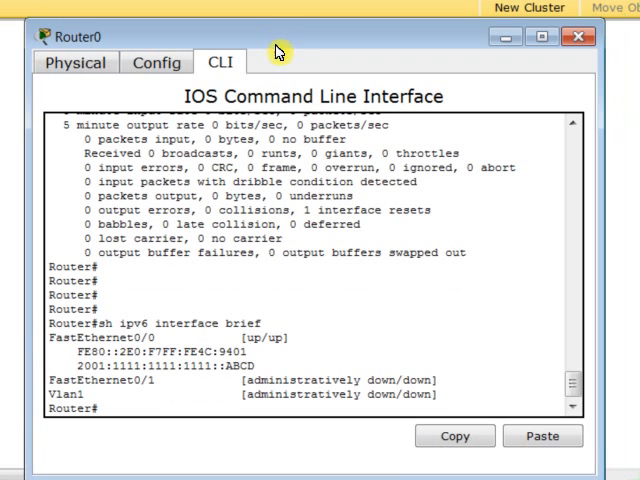
{"action": "mouse_move", "coordinate": [180, 331]}
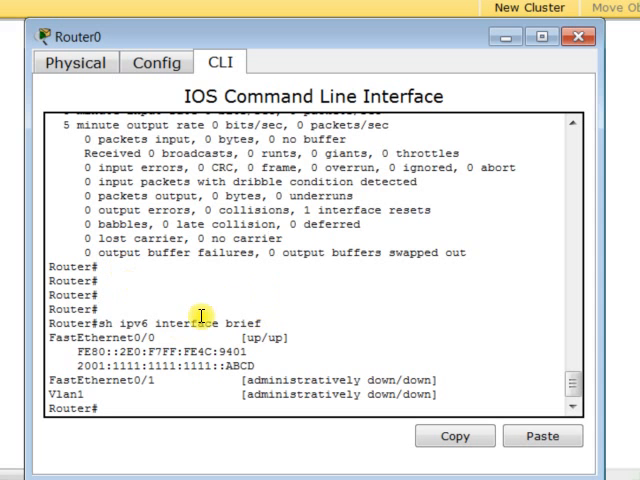
Run 'show interface fas0/0' on Router0 to reveal hardware address 00e0.f74c.9401
{"action": "type", "text": "show in"}
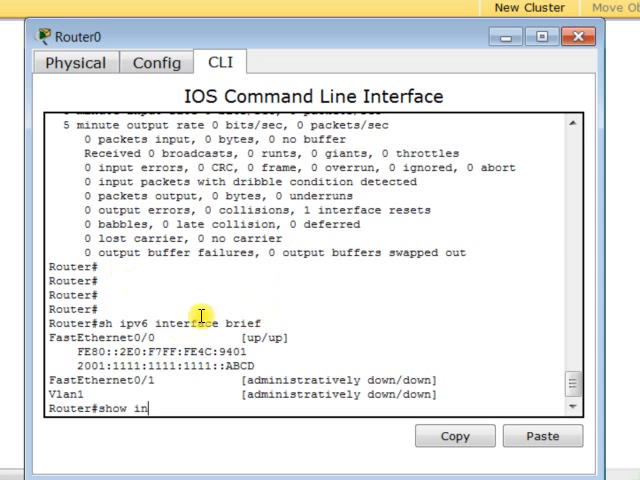
{"action": "type", "text": "terface"}
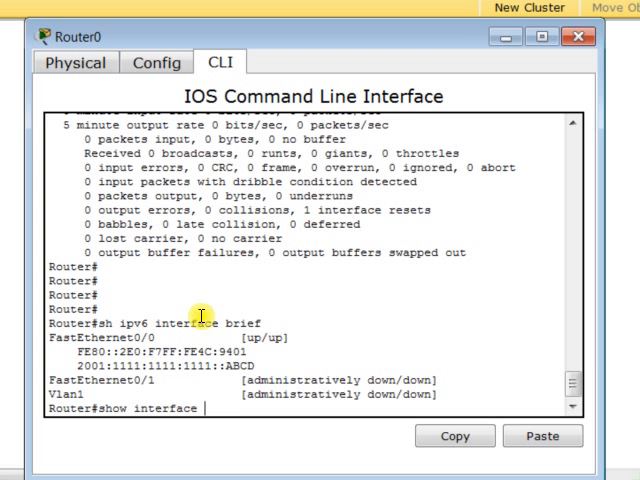
{"action": "type", "text": "fas0/0"}
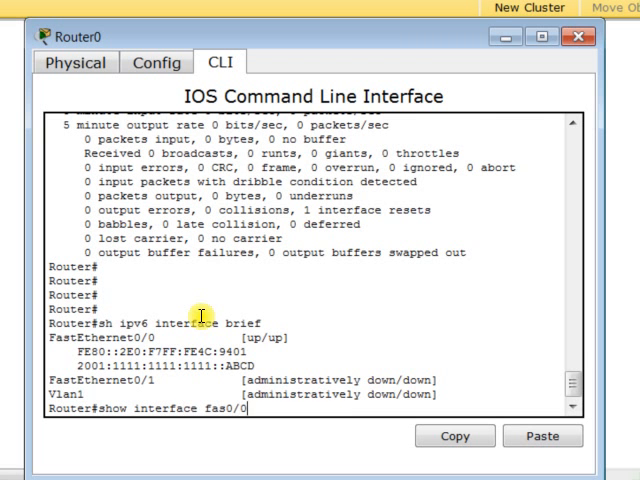
{"action": "key", "text": "enter"}
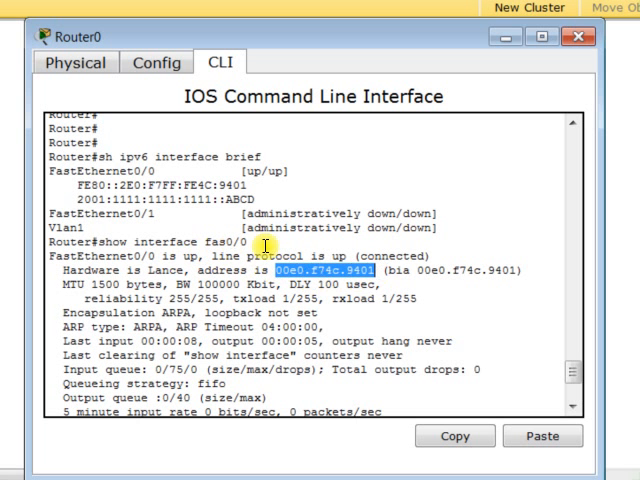
{"action": "mouse_move", "coordinate": [283, 275]}
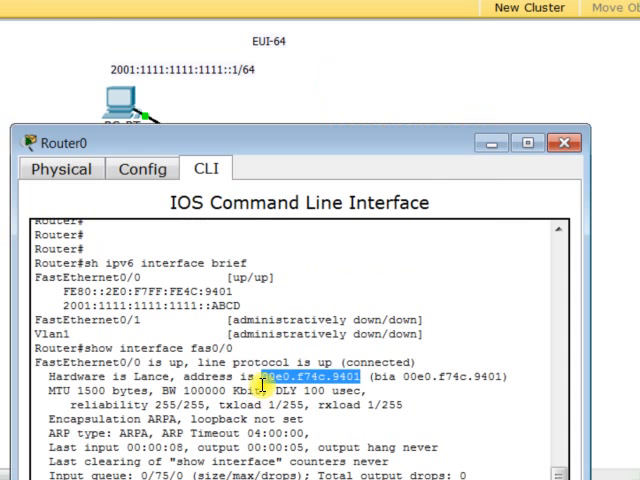
Place a topology note reading '00e0.f74c.9401' above Router0's abcd/64 address label
{"action": "left_click", "coordinate": [551, 143]}
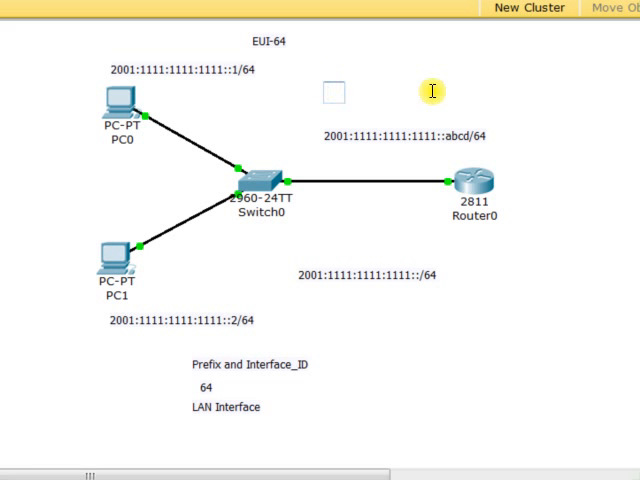
{"action": "type", "text": "00e0."}
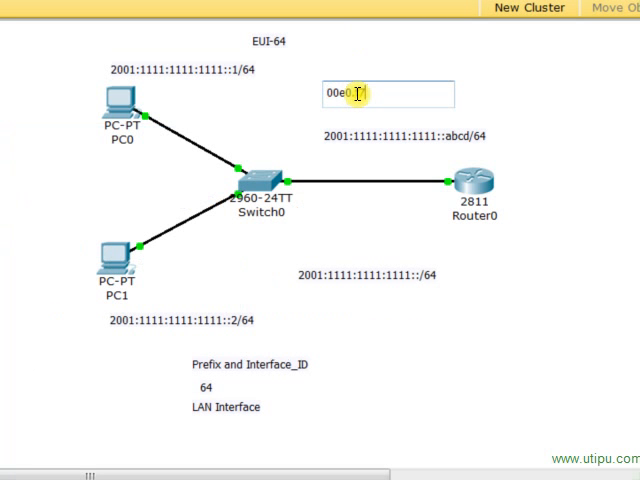
{"action": "type", "text": "4c."}
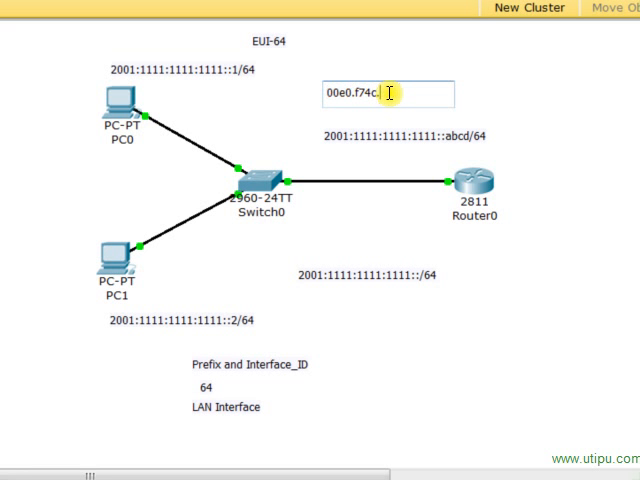
{"action": "type", "text": "901"}
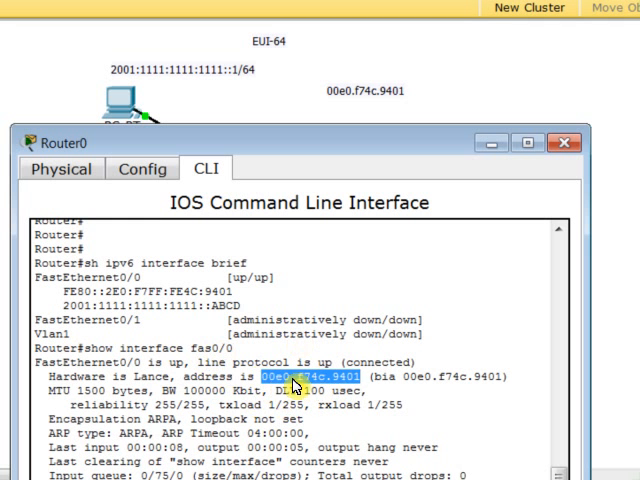
{"action": "mouse_move", "coordinate": [370, 100]}
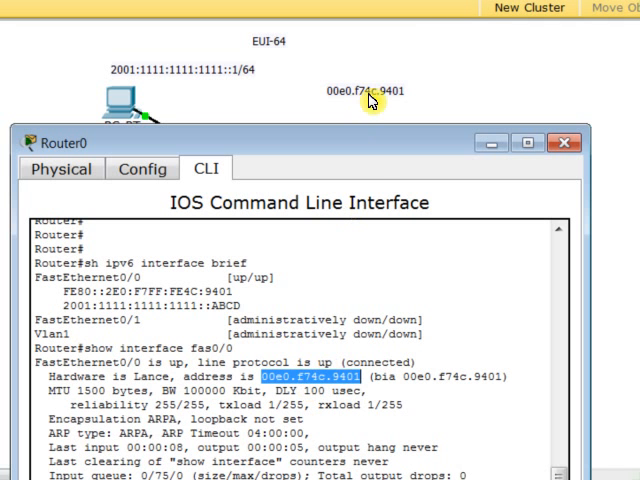
{"action": "mouse_move", "coordinate": [382, 110]}
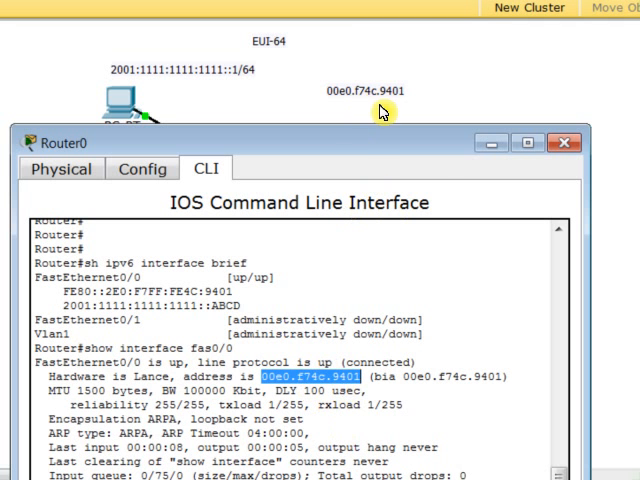
{"action": "left_click", "coordinate": [557, 143]}
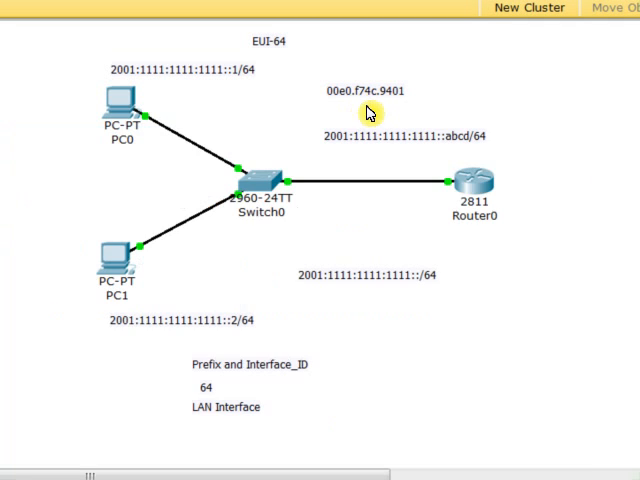
{"action": "mouse_move", "coordinate": [357, 120]}
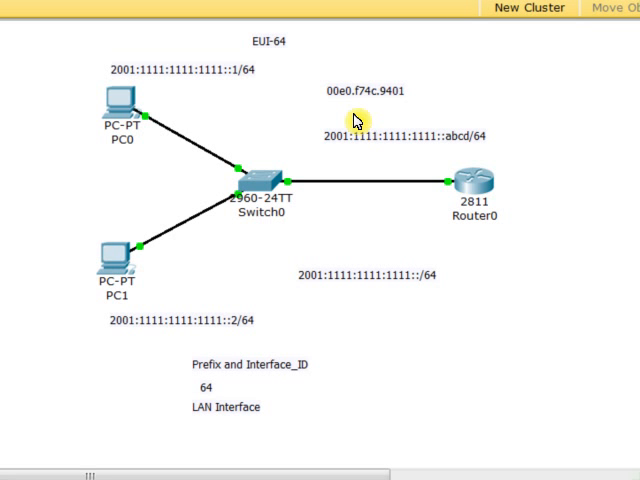
{"action": "mouse_move", "coordinate": [286, 97]}
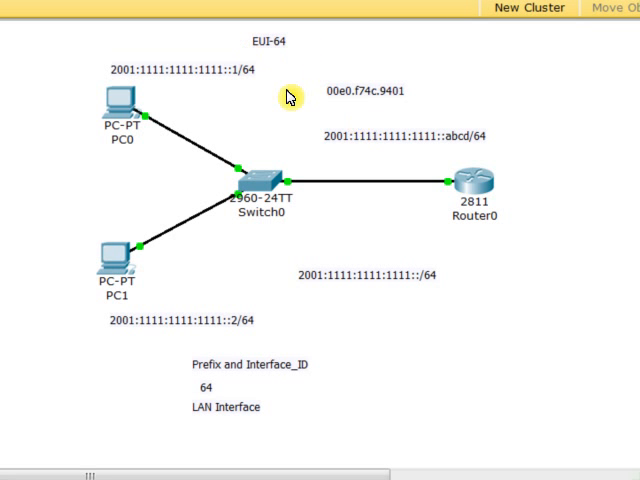
{"action": "mouse_move", "coordinate": [285, 82]}
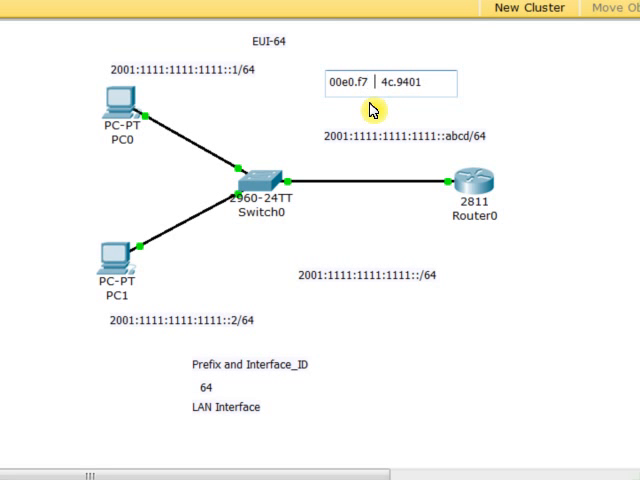
Insert fffe between f7 and 4c so the note reads 00e0.f7ff:fe4c.9401
{"action": "type", "text": "fffe"}
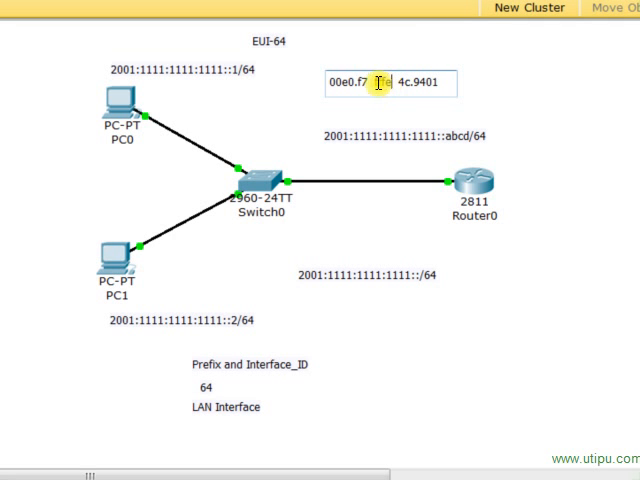
{"action": "type", "text": "fffe"}
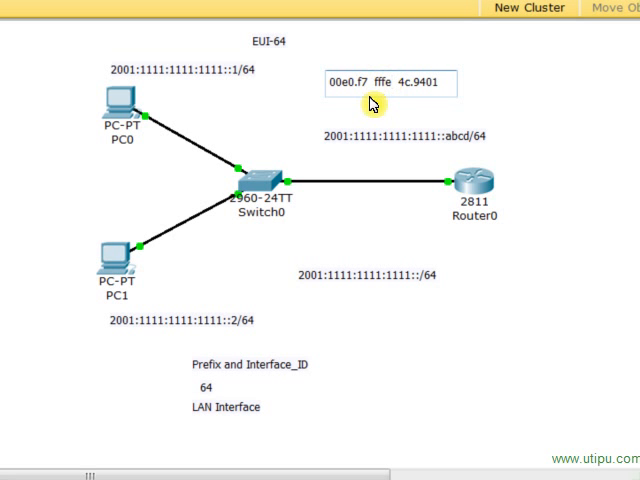
{"action": "left_click", "coordinate": [374, 84]}
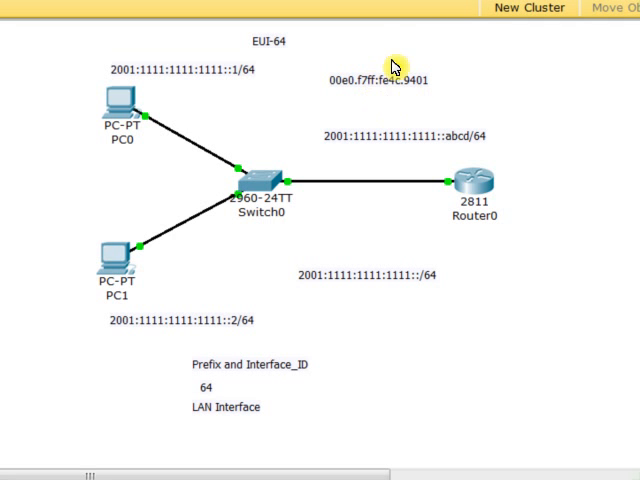
{"action": "mouse_move", "coordinate": [367, 92]}
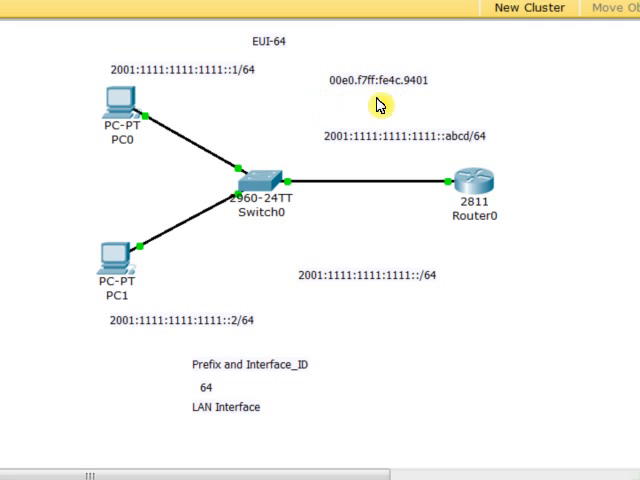
{"action": "mouse_move", "coordinate": [345, 98]}
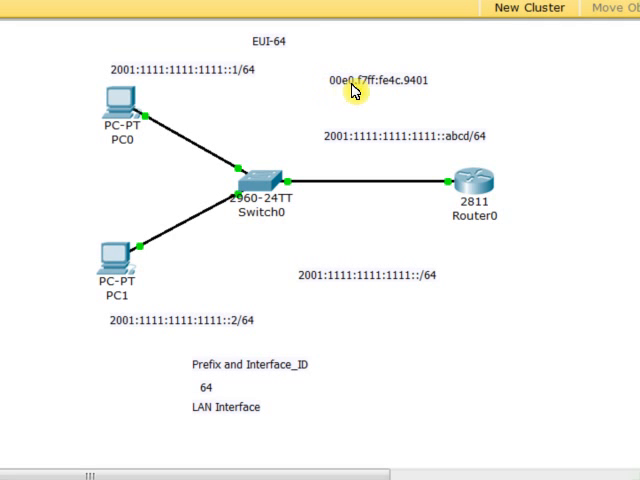
{"action": "mouse_move", "coordinate": [348, 94]}
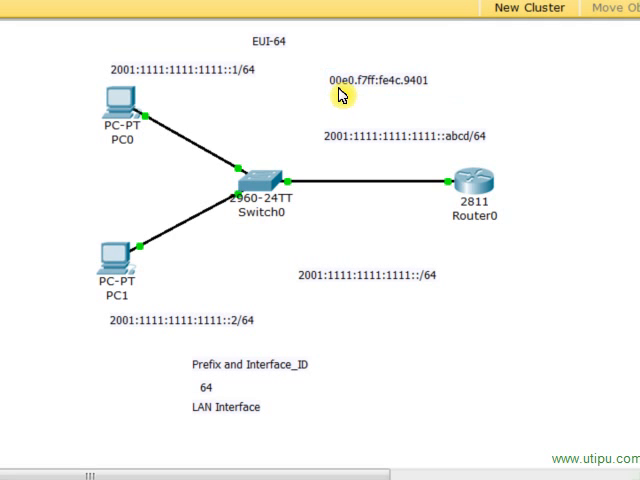
{"action": "mouse_move", "coordinate": [330, 92]}
{"action": "type", "text": "0000000"}
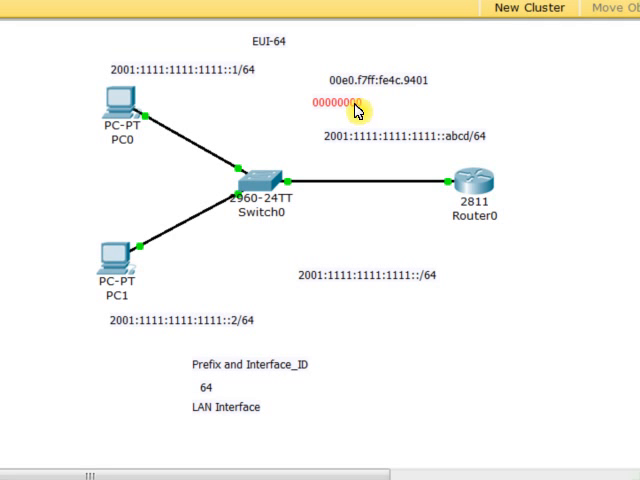
Change the note's leading 00 to 02 and delete the red binary note
{"action": "left_click", "coordinate": [355, 104]}
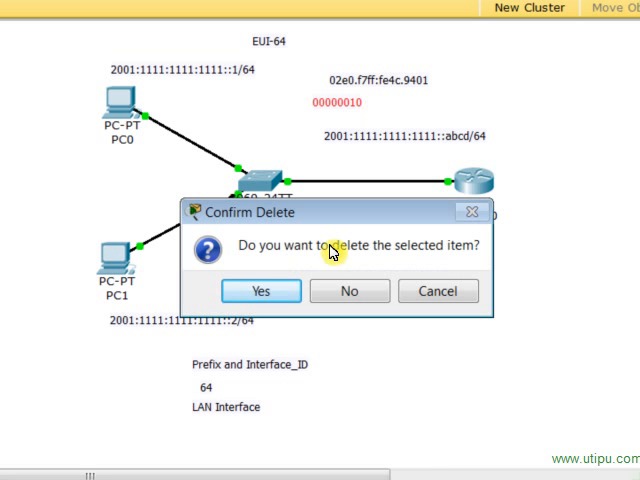
{"action": "left_click", "coordinate": [261, 291]}
{"action": "type", "text": "fe80::"}
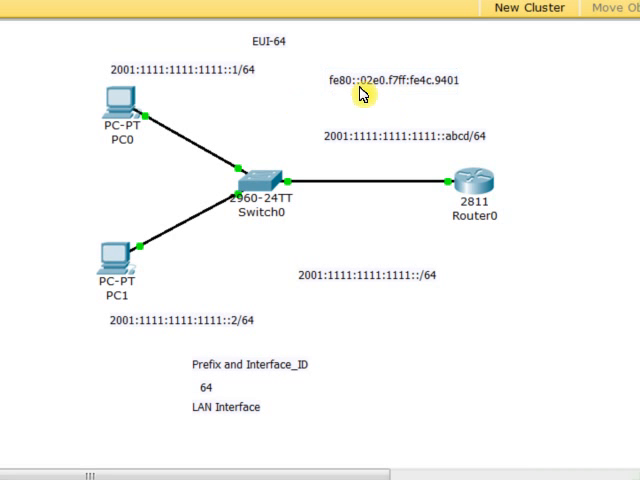
{"action": "mouse_move", "coordinate": [418, 137]}
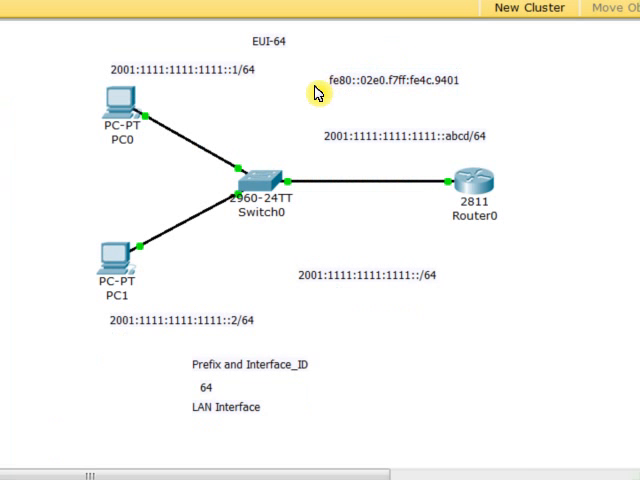
{"action": "mouse_move", "coordinate": [360, 88]}
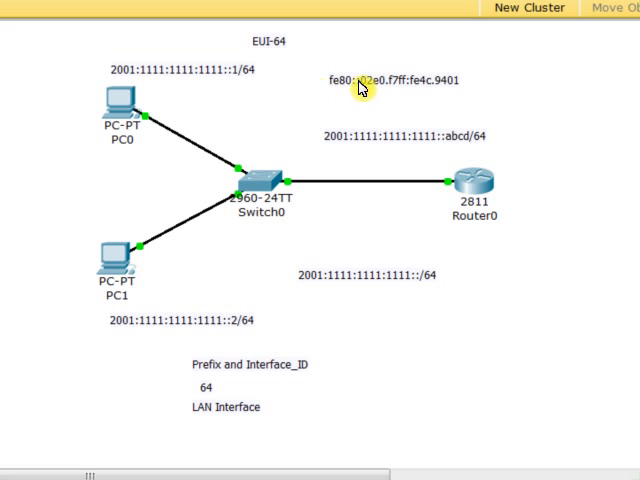
Edit the note to read fe80::2e0.f7ff:fe4c.9401, dropping 02e0's leading zero
{"action": "double_click", "coordinate": [365, 81]}
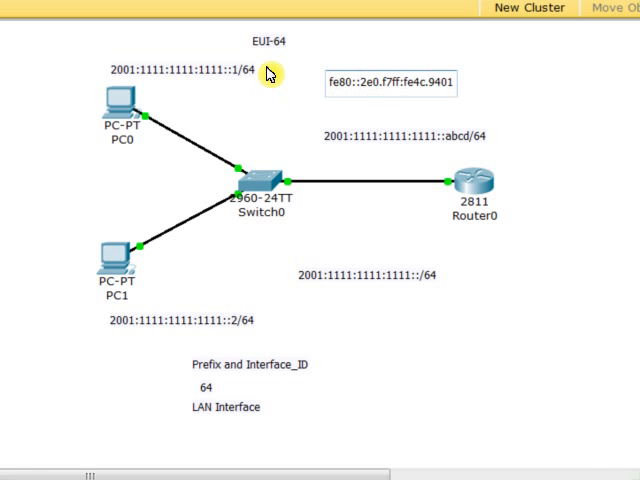
{"action": "double_click", "coordinate": [469, 177]}
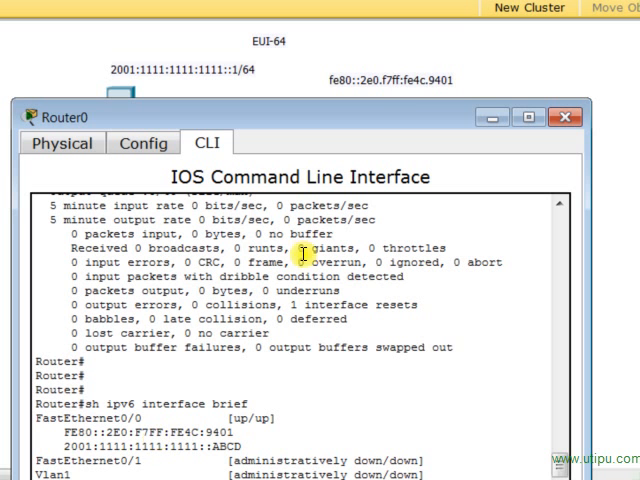
{"action": "mouse_move", "coordinate": [449, 179]}
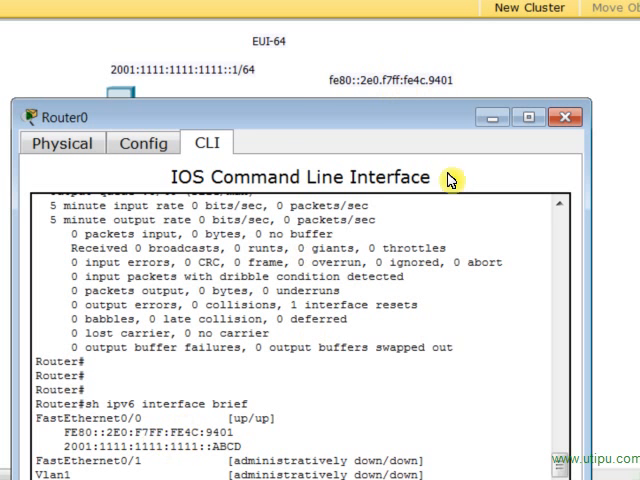
{"action": "mouse_move", "coordinate": [282, 130]}
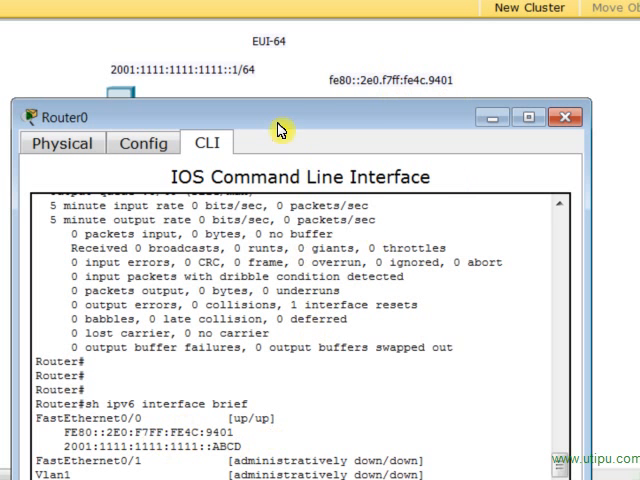
{"action": "mouse_move", "coordinate": [305, 85]}
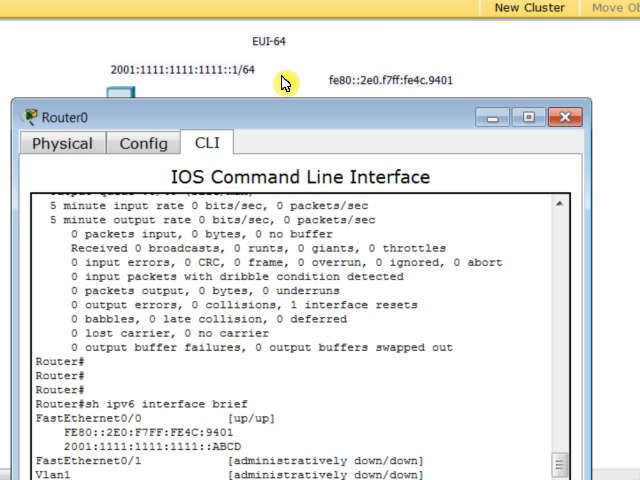
Leave the router CLI after confirming link-local FE80::2E0:F7FF:FE4C:9401, returning to the topology
{"action": "left_click", "coordinate": [565, 117]}
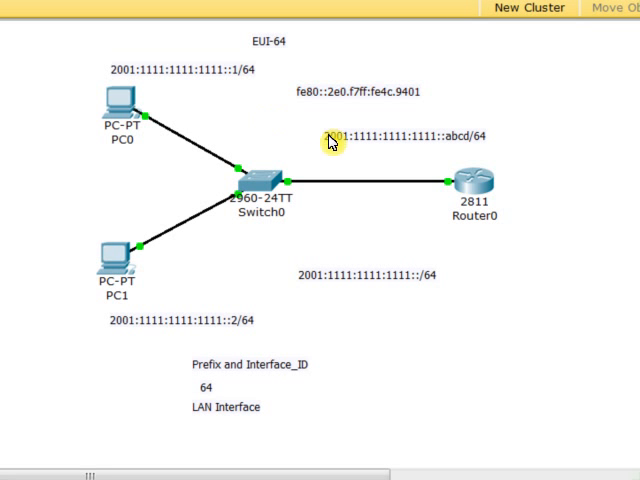
{"action": "mouse_move", "coordinate": [280, 55]}
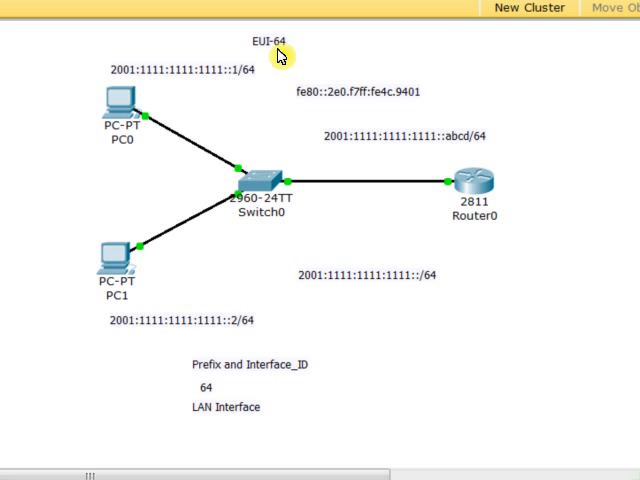
{"action": "mouse_move", "coordinate": [432, 294]}
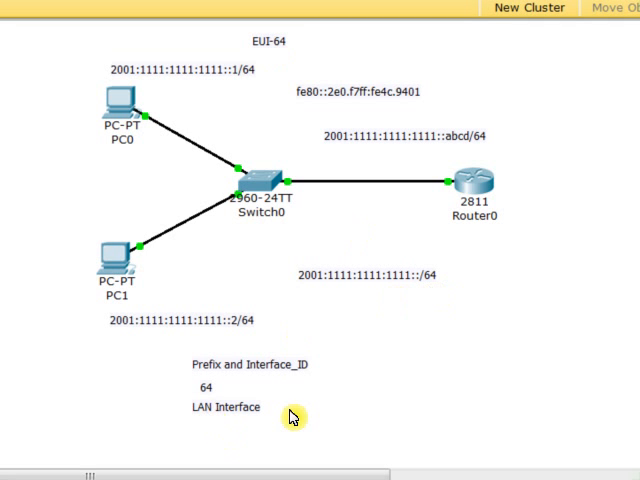
{"action": "mouse_move", "coordinate": [610, 400]}
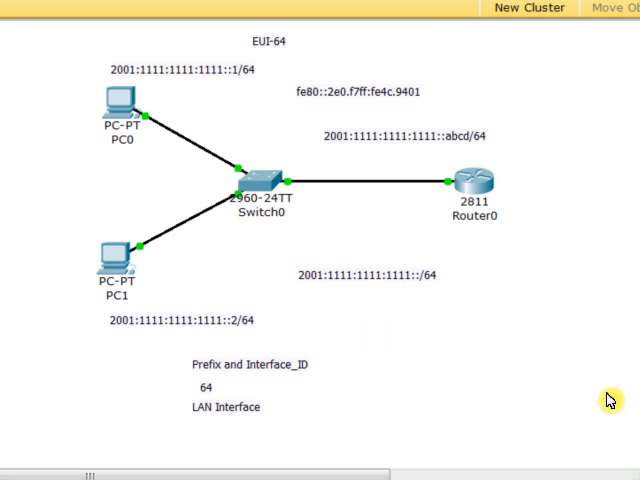